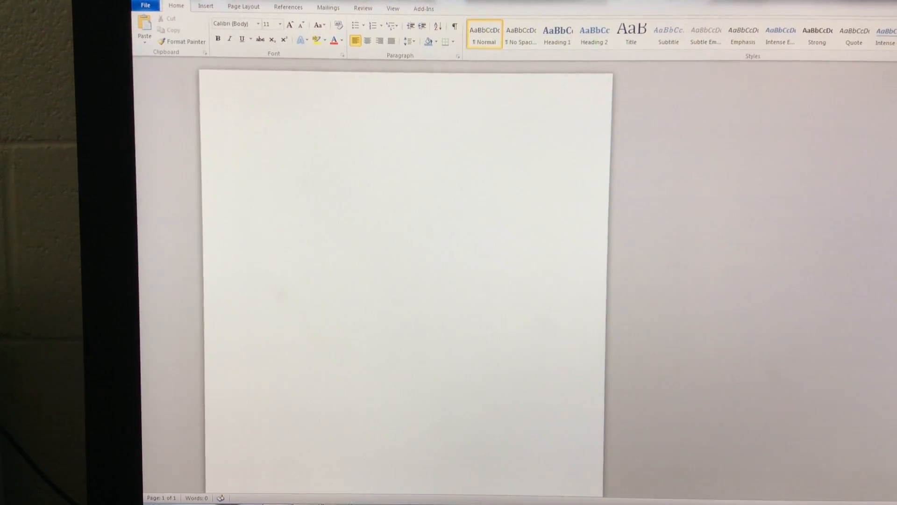
Add a blank second page and begin the title 'My Favorite Colors' on page one
left_click(249, 125)
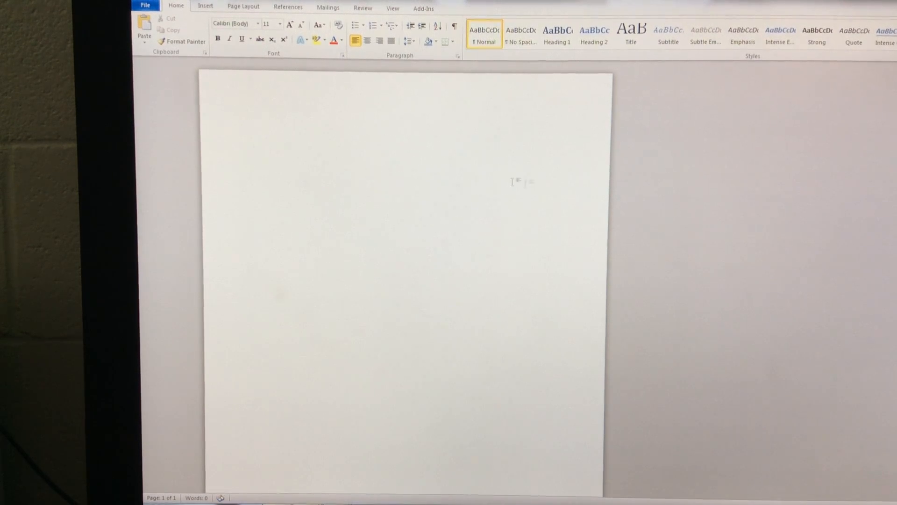
left_click(248, 125)
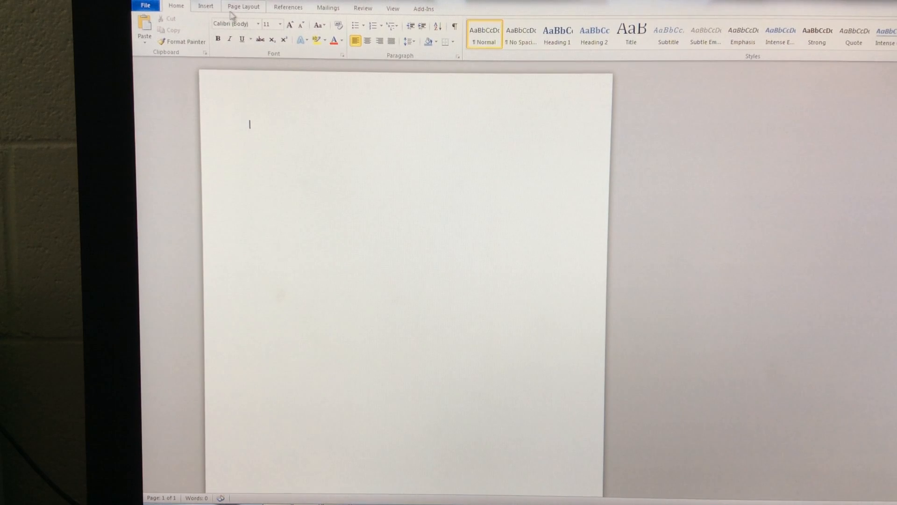
left_click(205, 6)
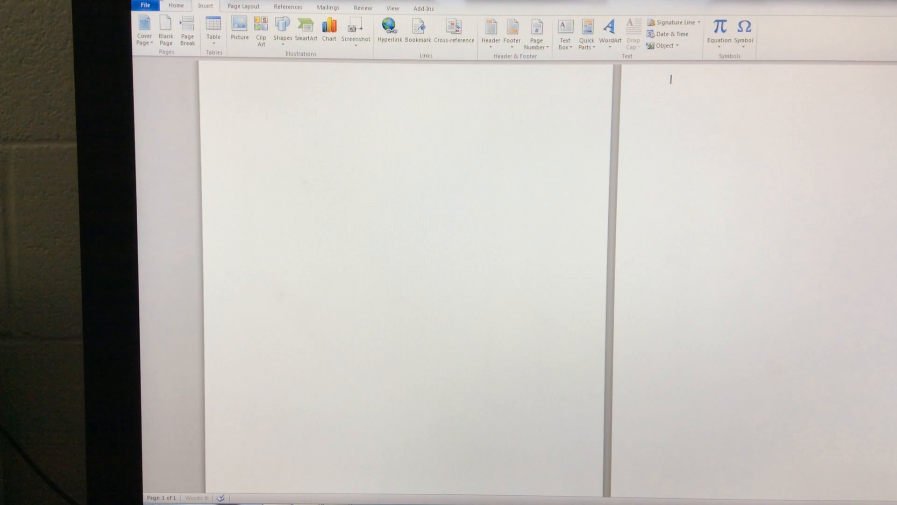
type("My Favorite Colors")
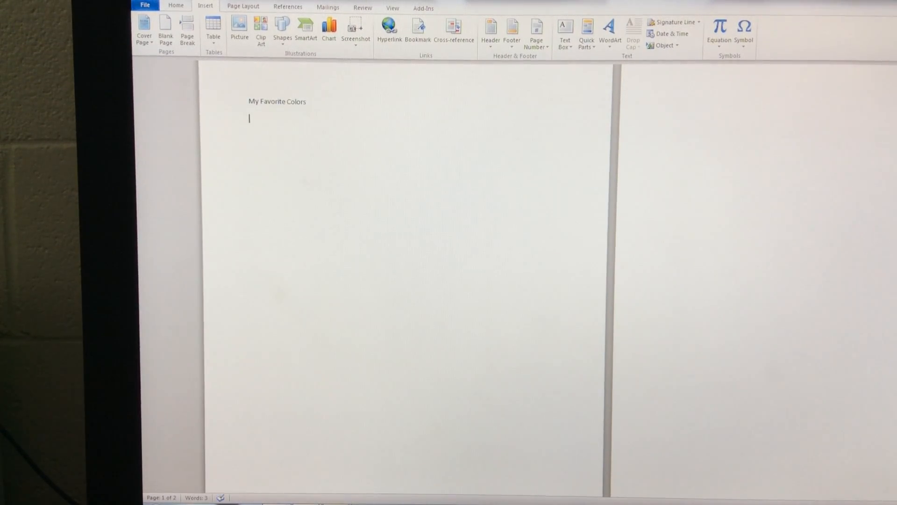
Add 'Introduction to Business & Technology' and 'May 18, 2017' on separate lines under the title
type("Int")
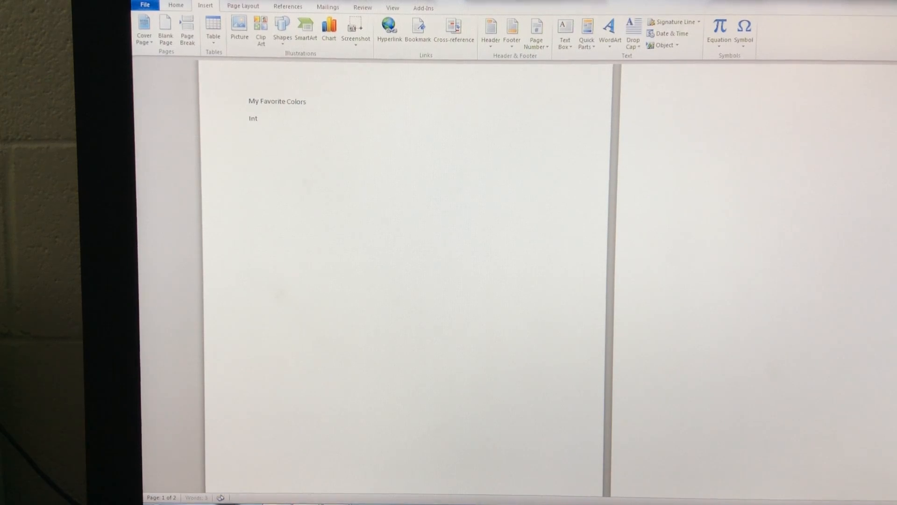
type("roduction to")
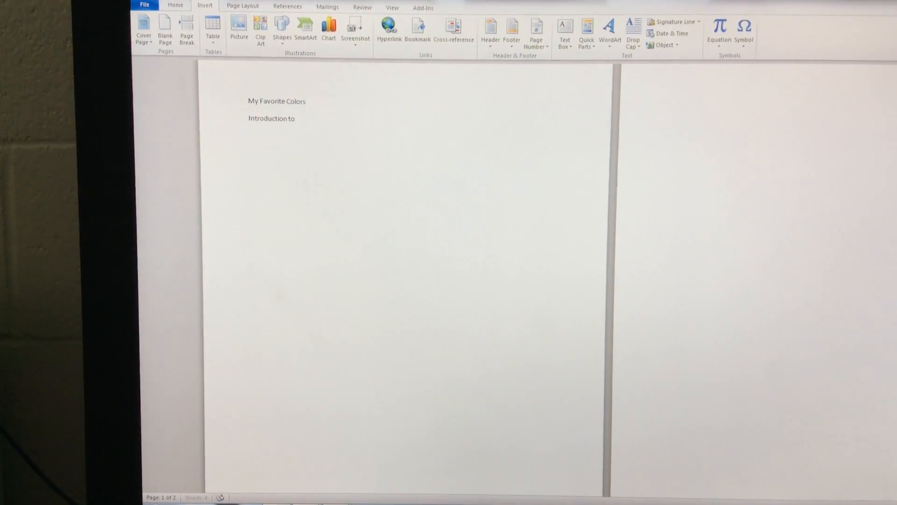
type("Bus")
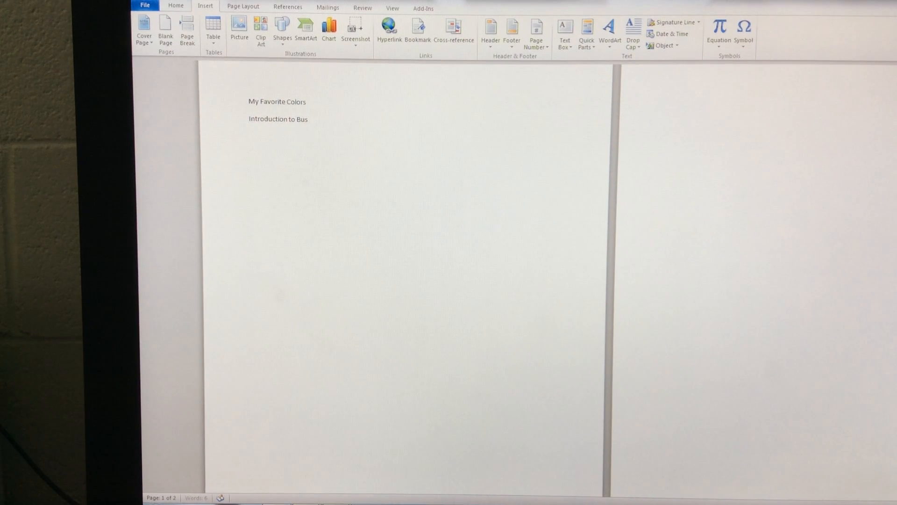
type("iness & Te")
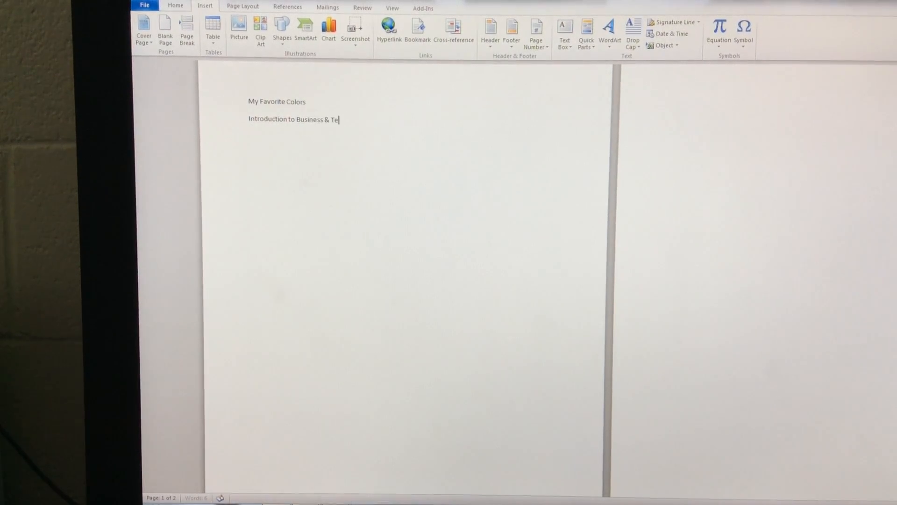
type("chnology")
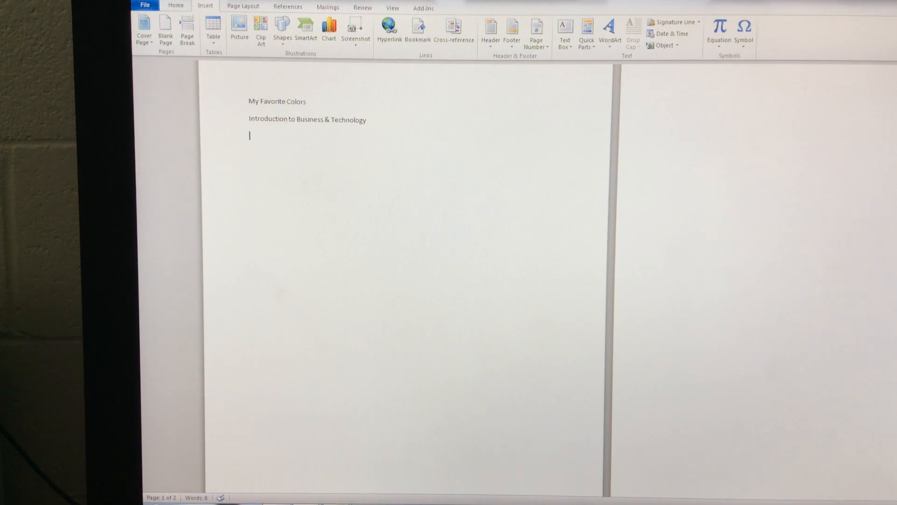
type("May")
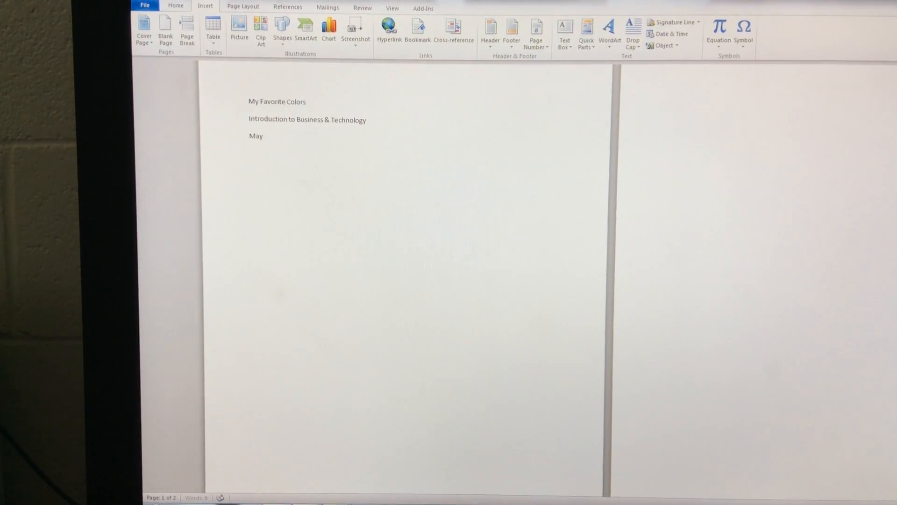
type("18, 2017")
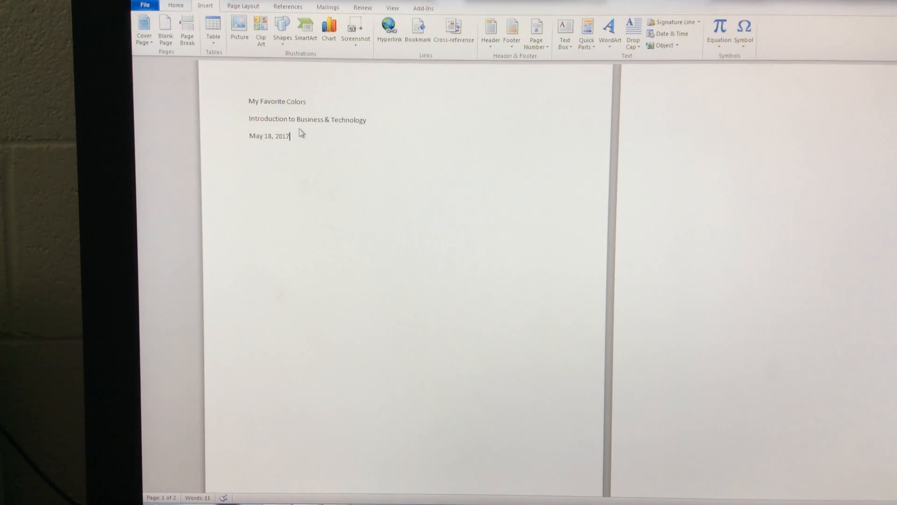
mouse_move(300, 161)
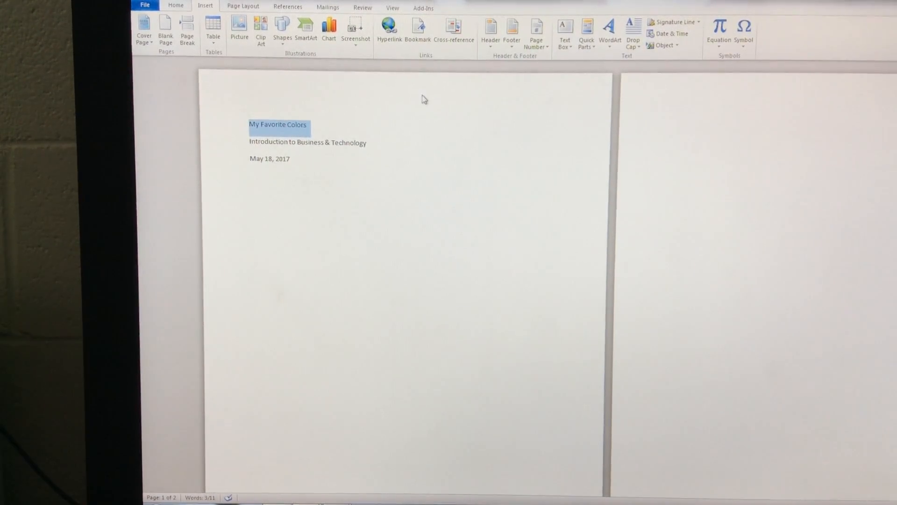
Give the title the Title style, the course line Heading 1, and the date Subtle Emphasis
left_click(176, 5)
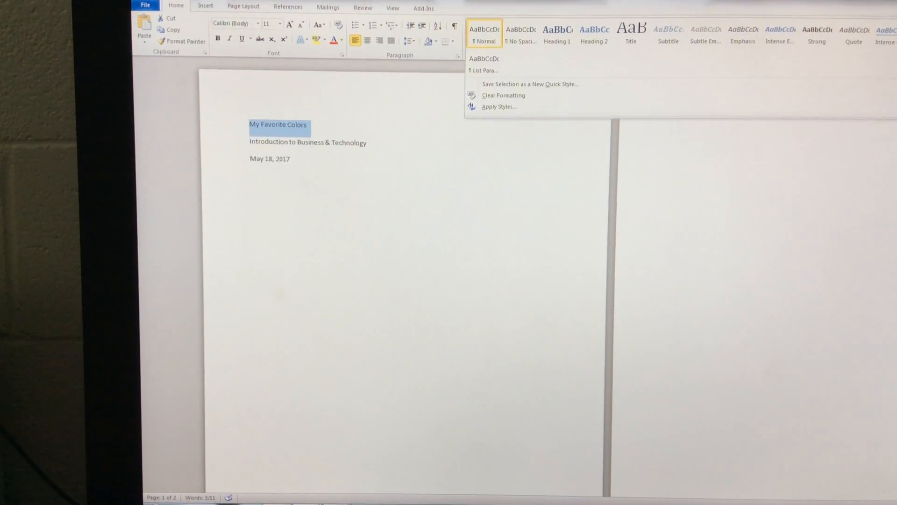
left_click(630, 33)
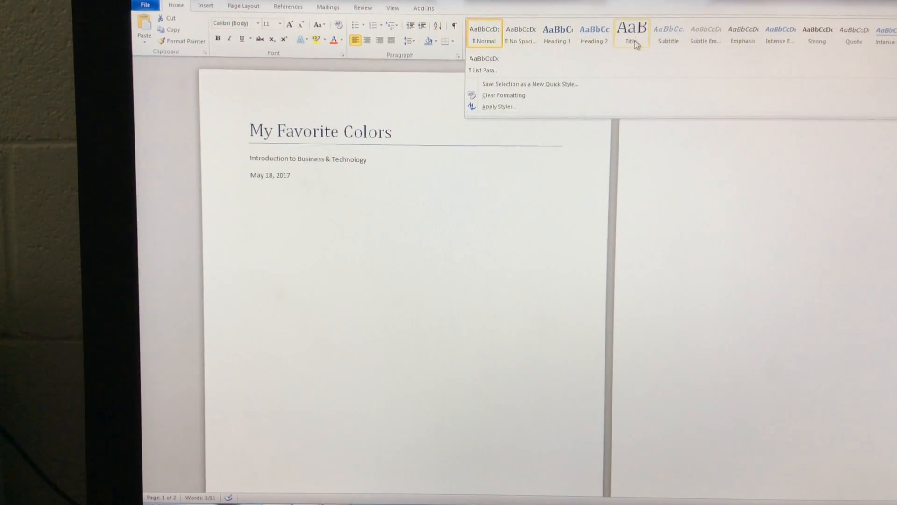
left_click(631, 32)
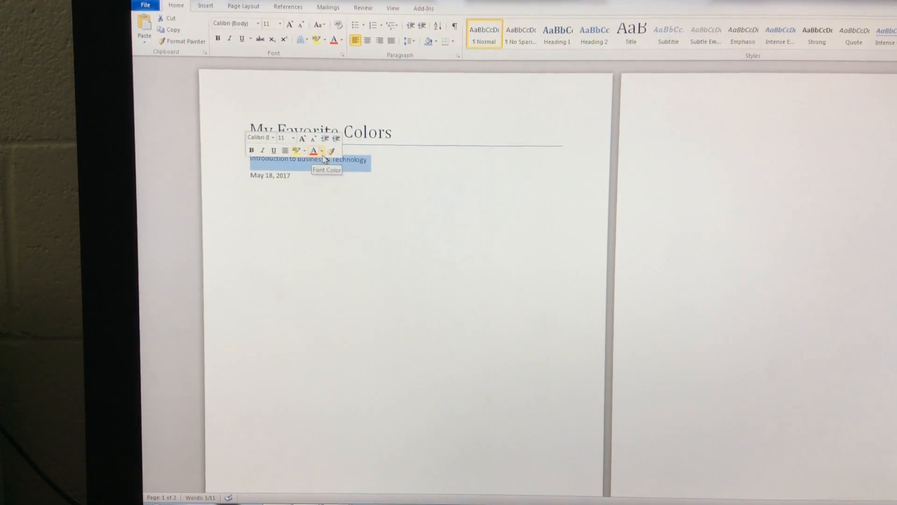
left_click(556, 34)
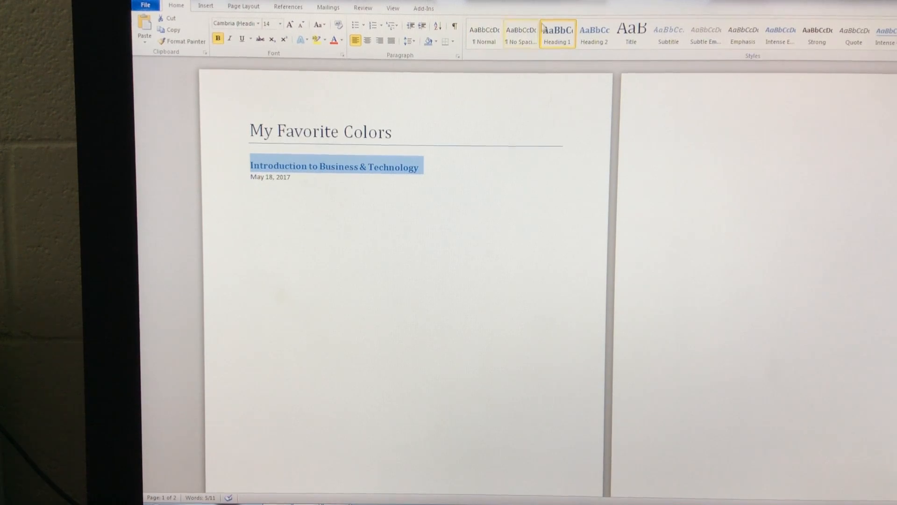
left_click(272, 176)
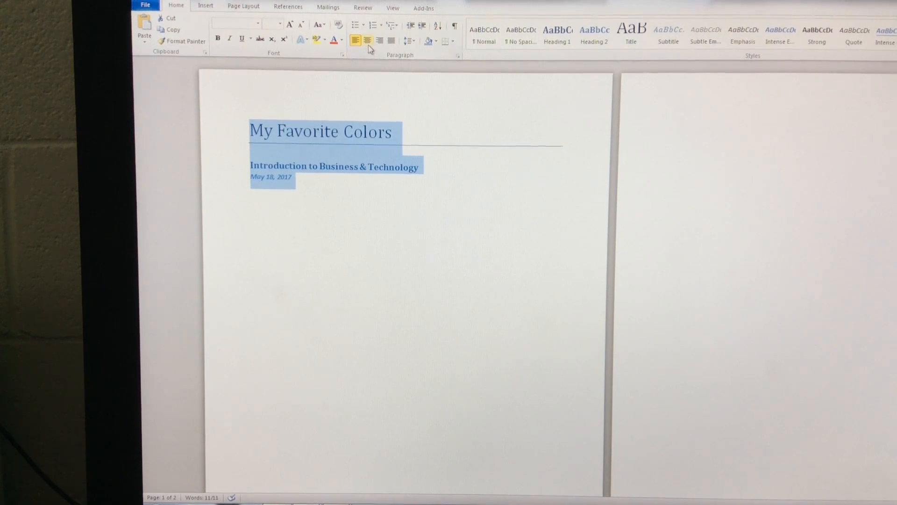
Center the three heading lines horizontally and move to the Page Layout ribbon
left_click(366, 40)
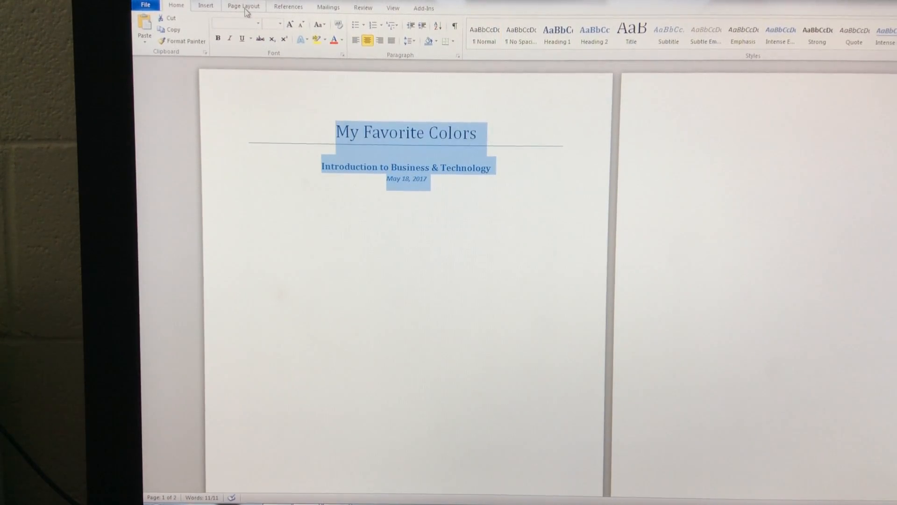
left_click(243, 7)
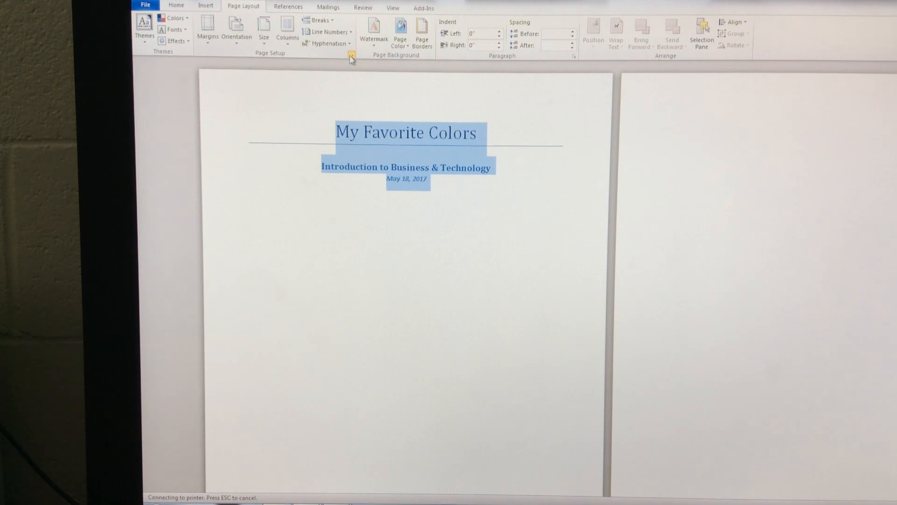
Set Page Setup vertical alignment to Center so the title block sits mid-page
left_click(349, 55)
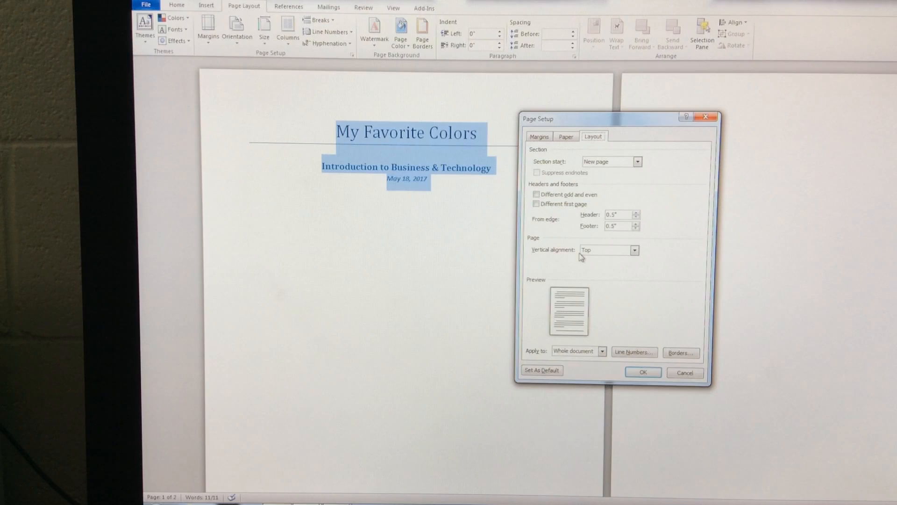
left_click(608, 249)
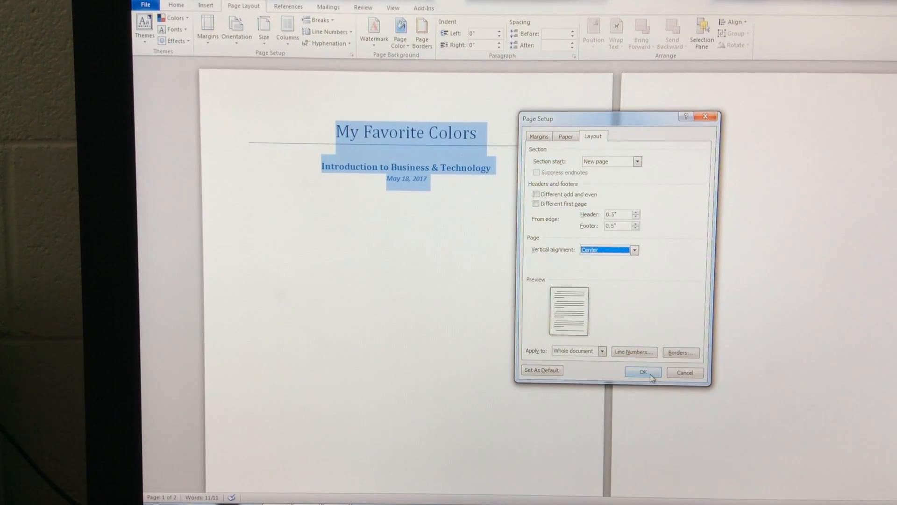
left_click(642, 373)
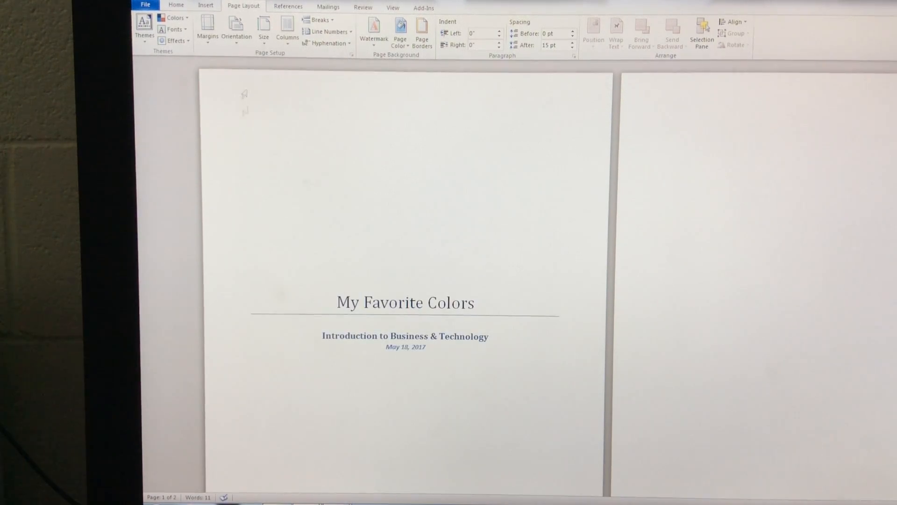
left_click(475, 302)
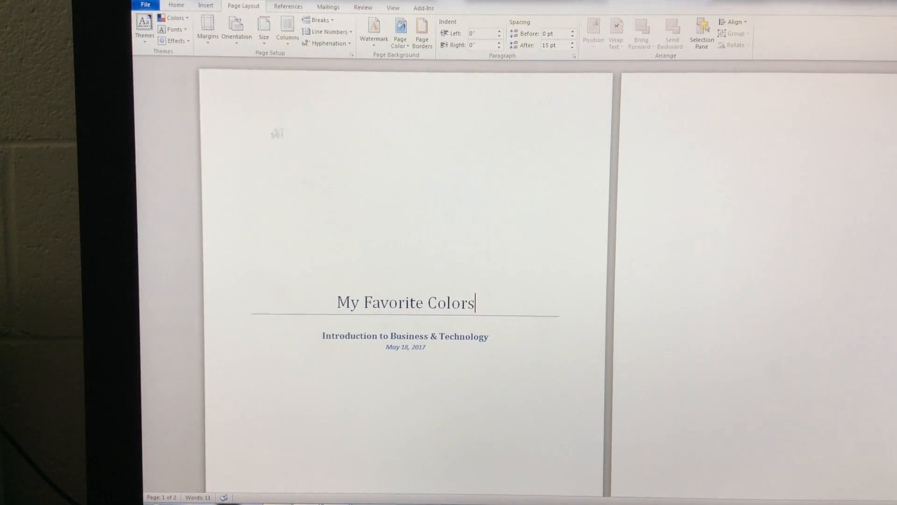
scroll("up", 3)
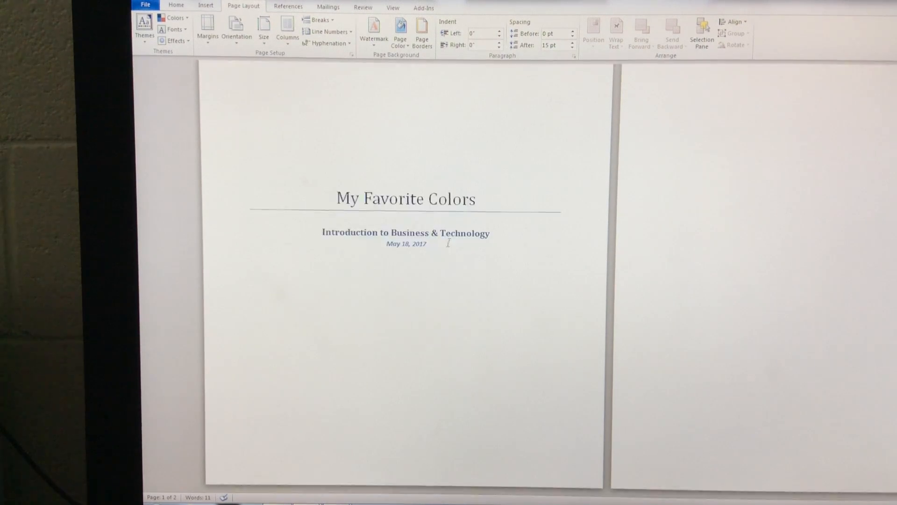